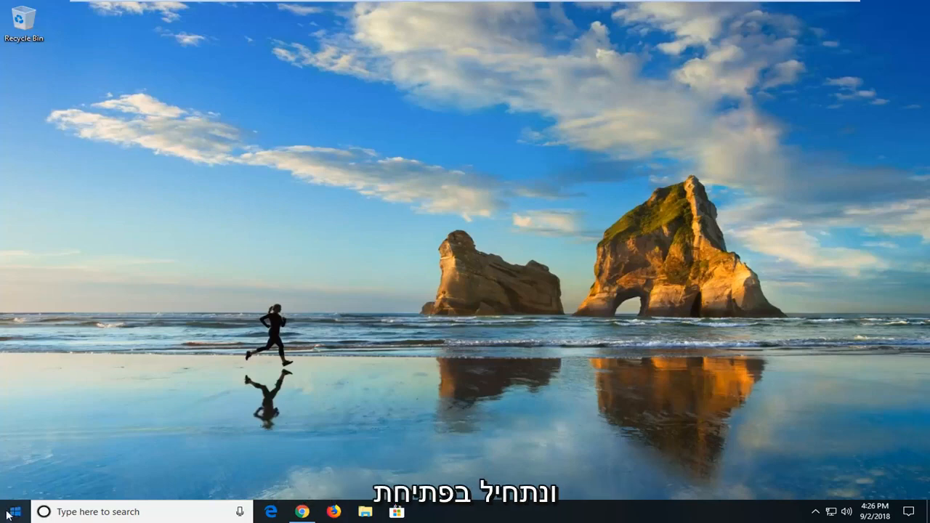
Search the Start menu for 'con' and launch Control Panel from the results
left_click(9, 510)
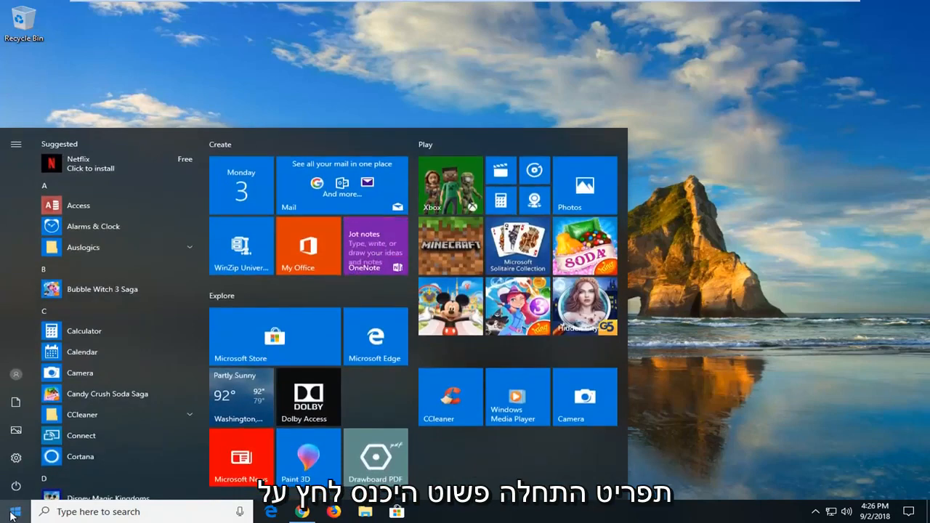
type("control panel")
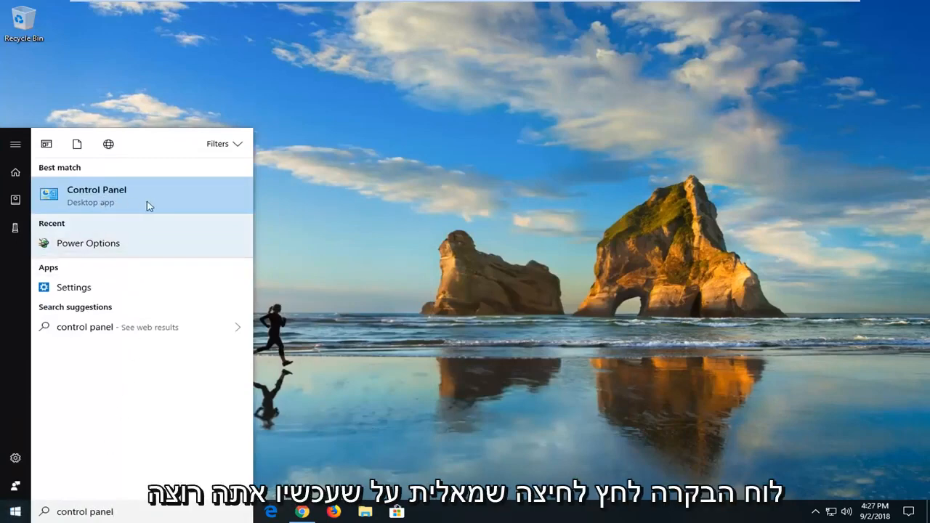
left_click(96, 195)
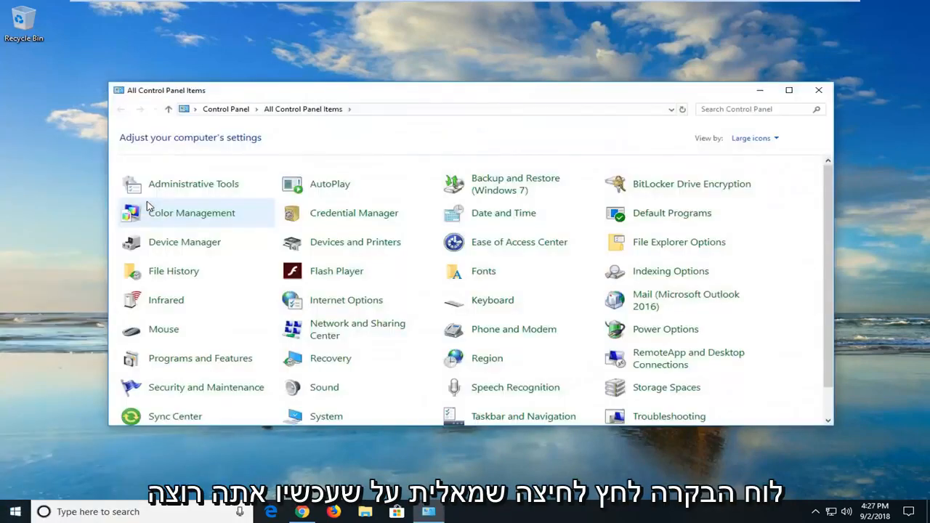
mouse_move(749, 138)
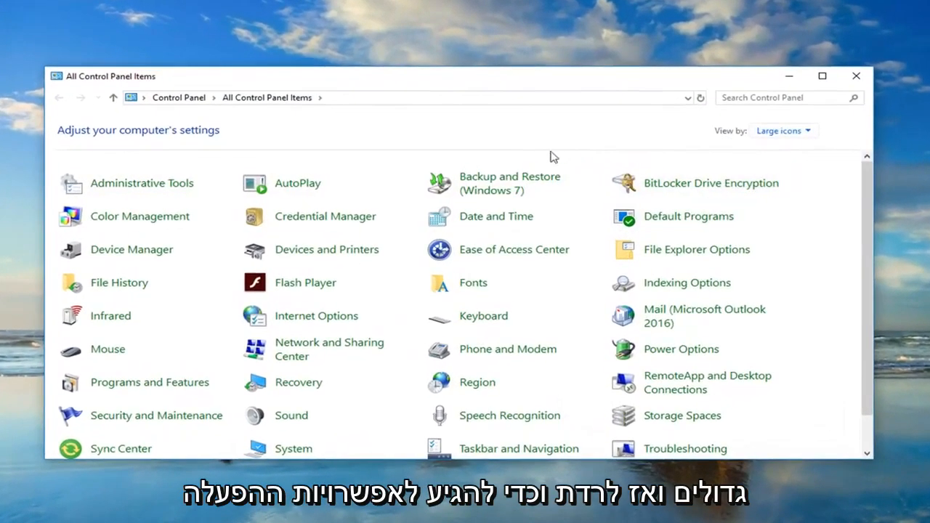
mouse_move(683, 358)
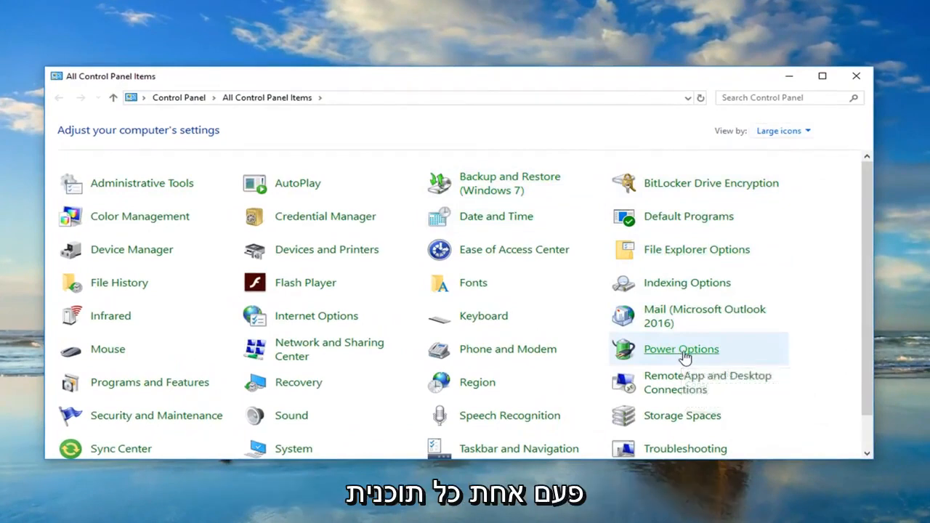
Go to Power Options and edit the Balanced plan's settings
left_click(680, 348)
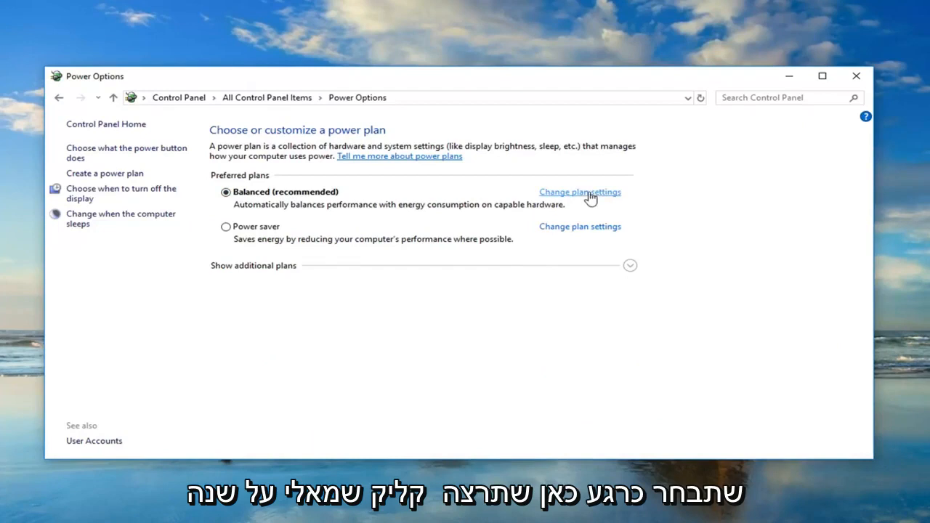
mouse_move(576, 201)
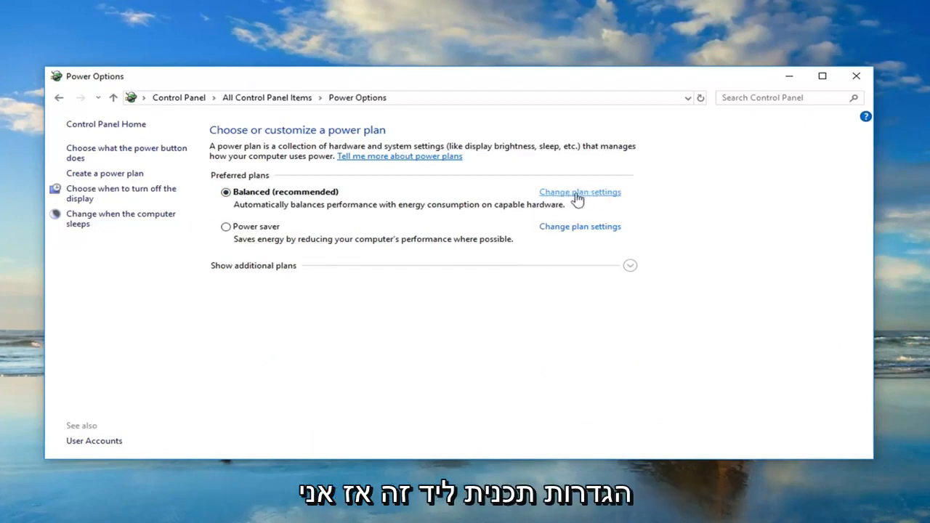
left_click(580, 192)
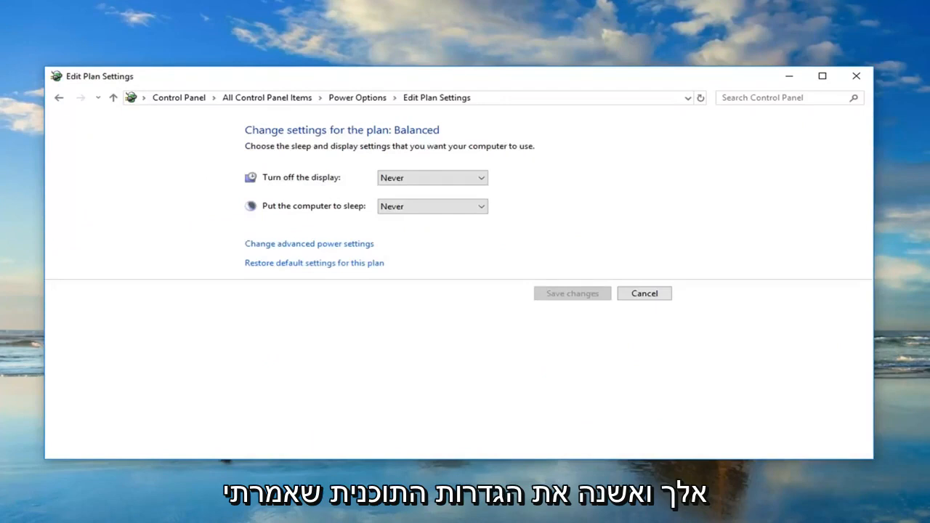
mouse_move(310, 256)
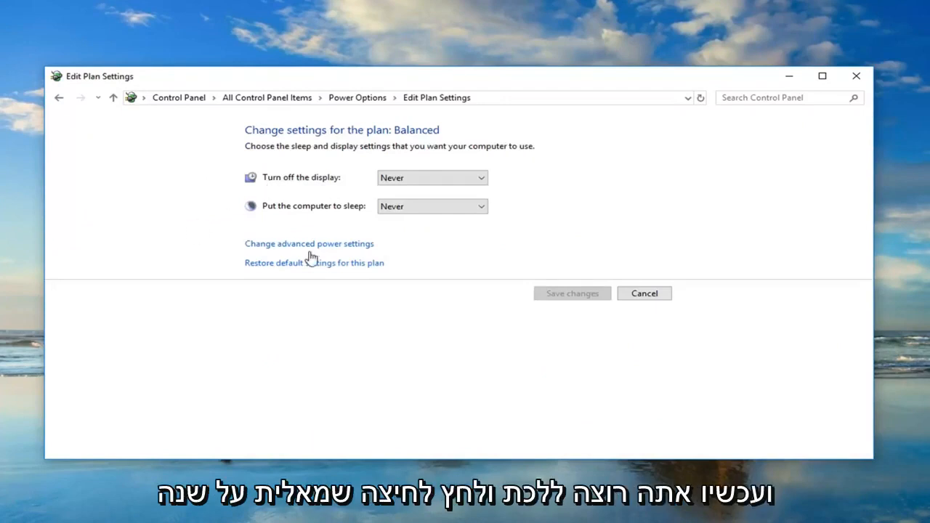
mouse_move(322, 247)
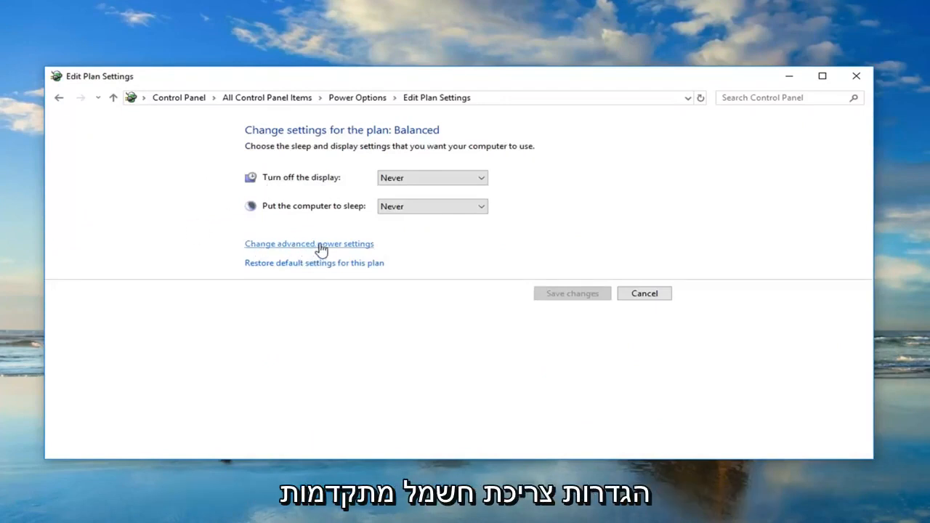
Open advanced power settings and expand PCI Express > Link State Power Management
left_click(309, 244)
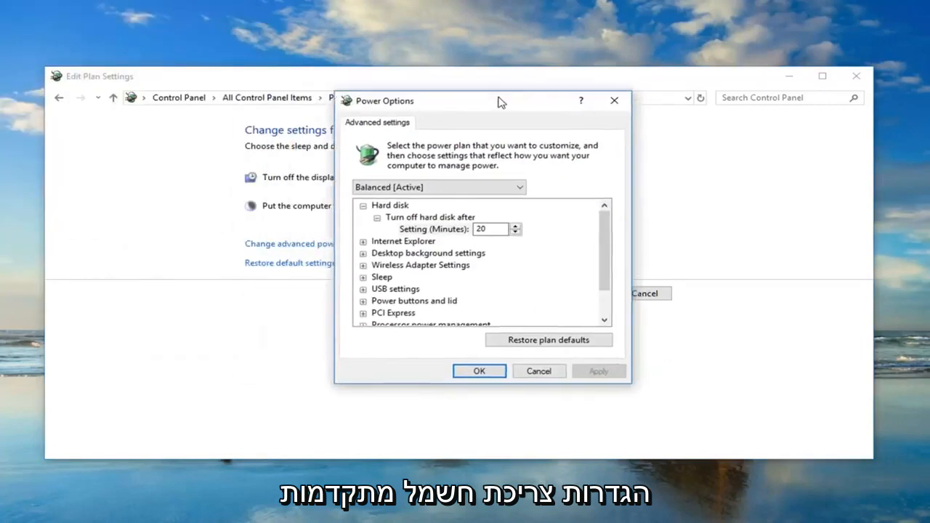
left_click_drag(502, 100, 483, 96)
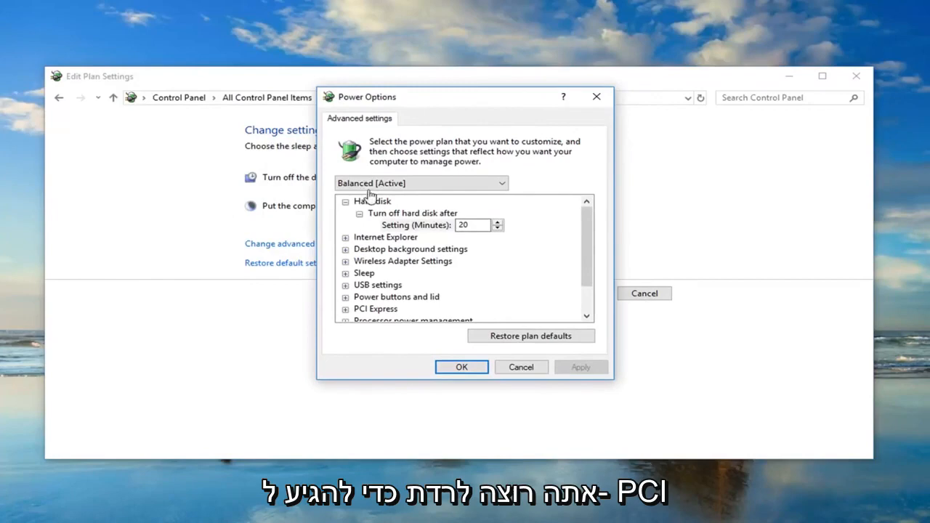
mouse_move(587, 248)
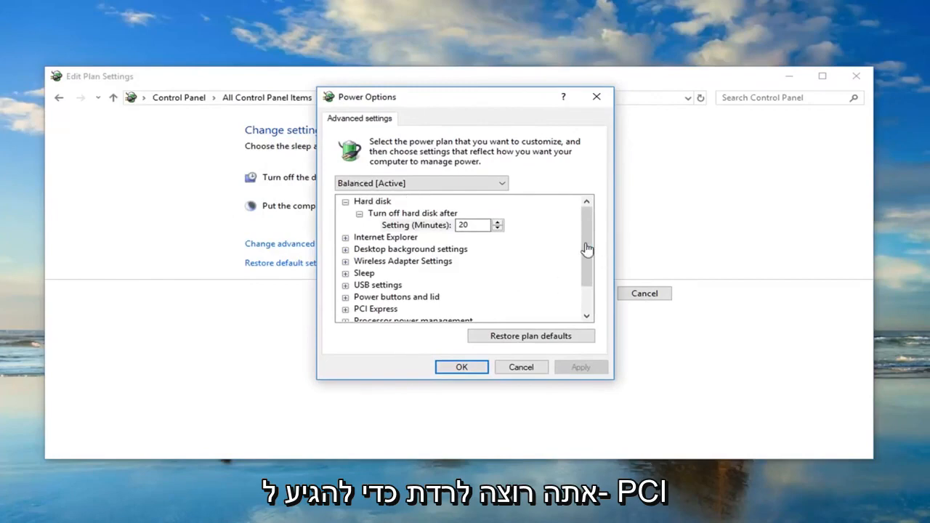
scroll("down", 3)
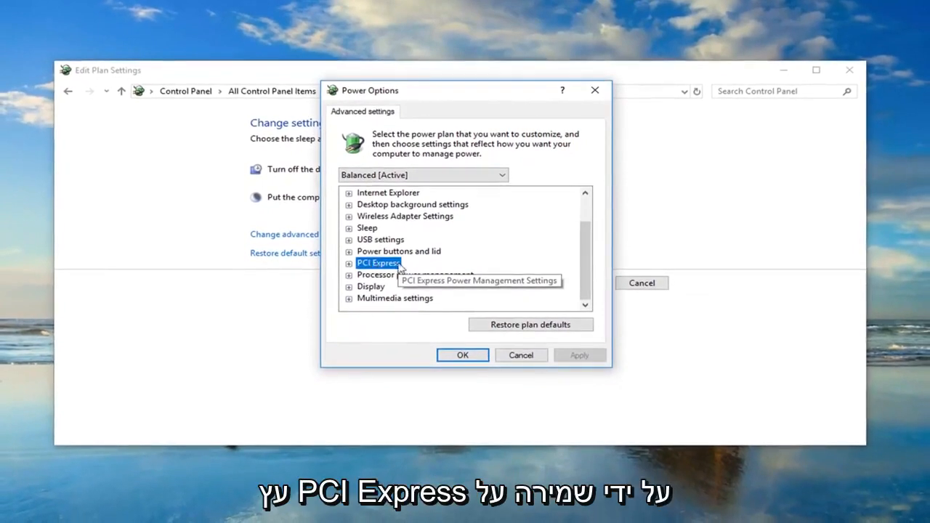
left_click(347, 263)
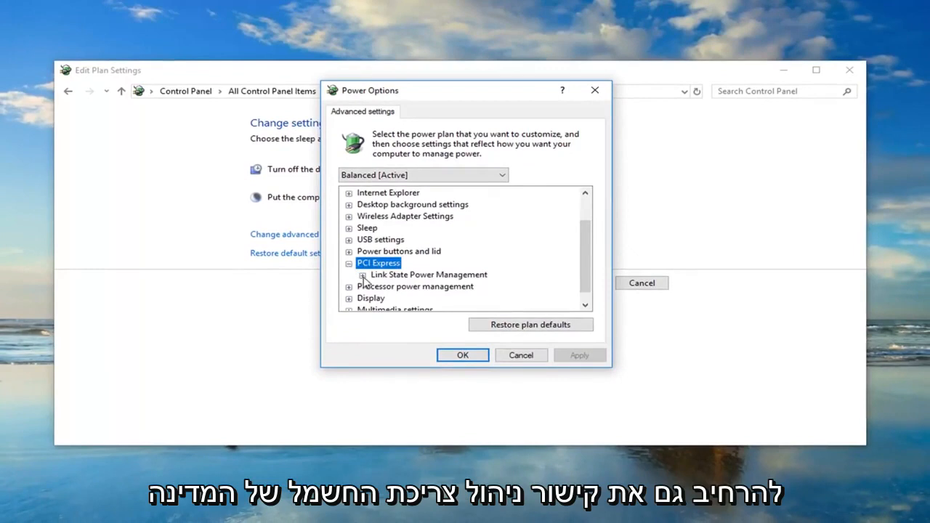
left_click(364, 274)
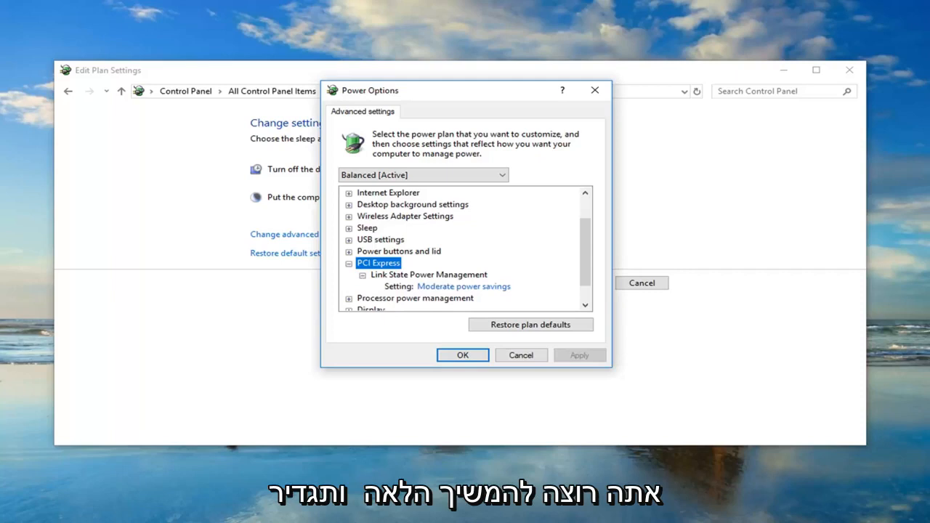
mouse_move(447, 291)
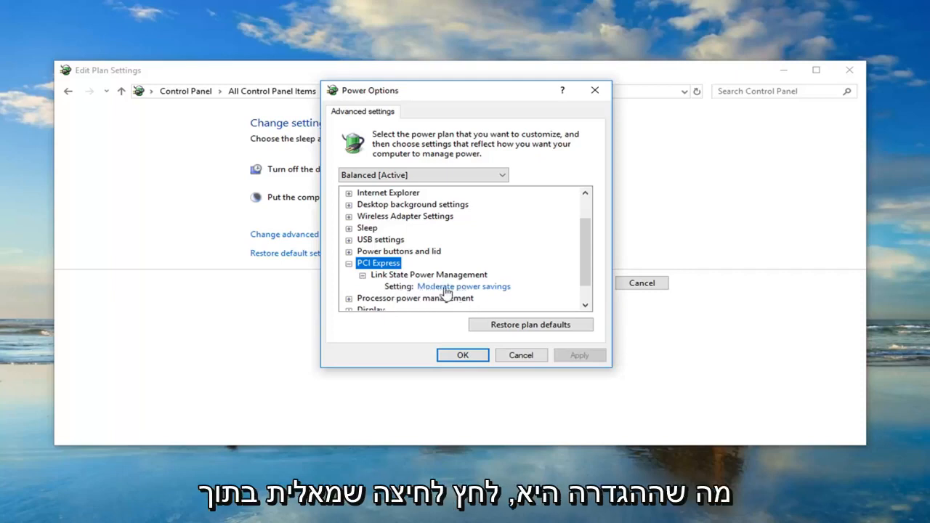
mouse_move(444, 294)
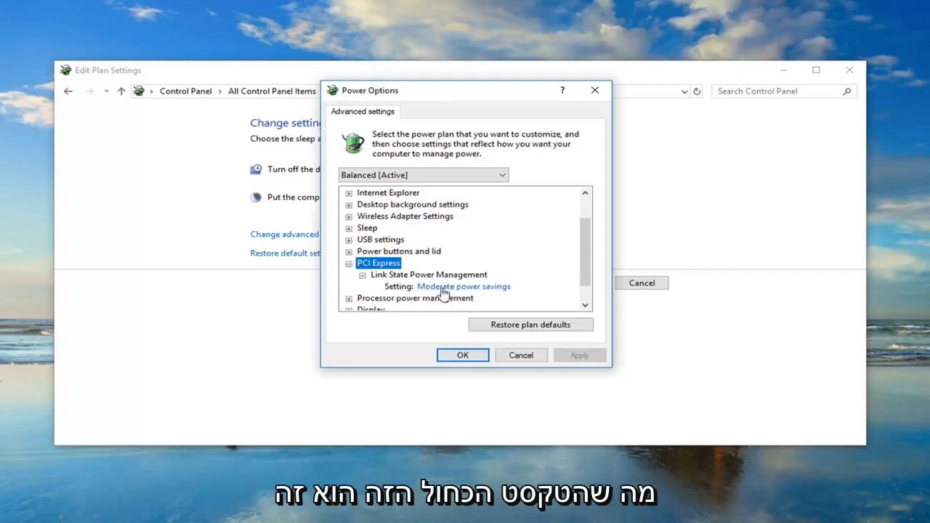
Set Link State Power Management to Off and apply the change
left_click(463, 286)
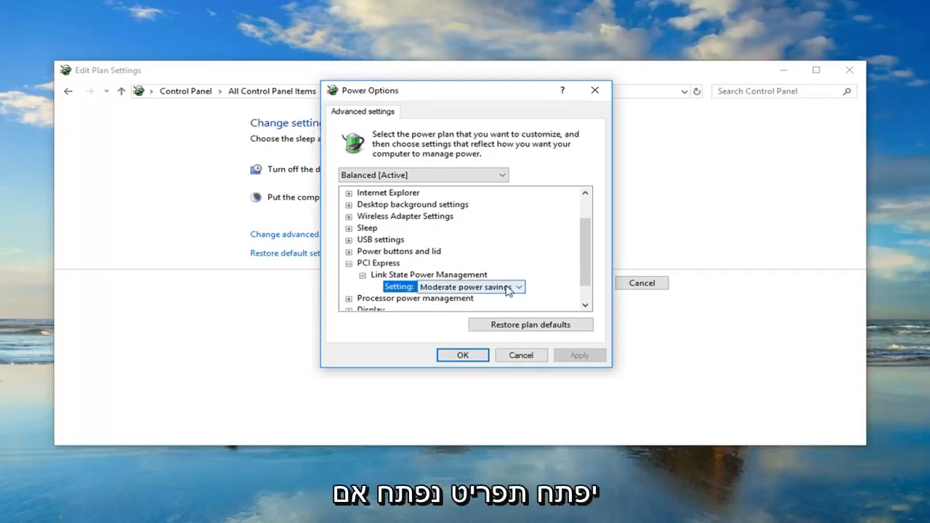
left_click(519, 287)
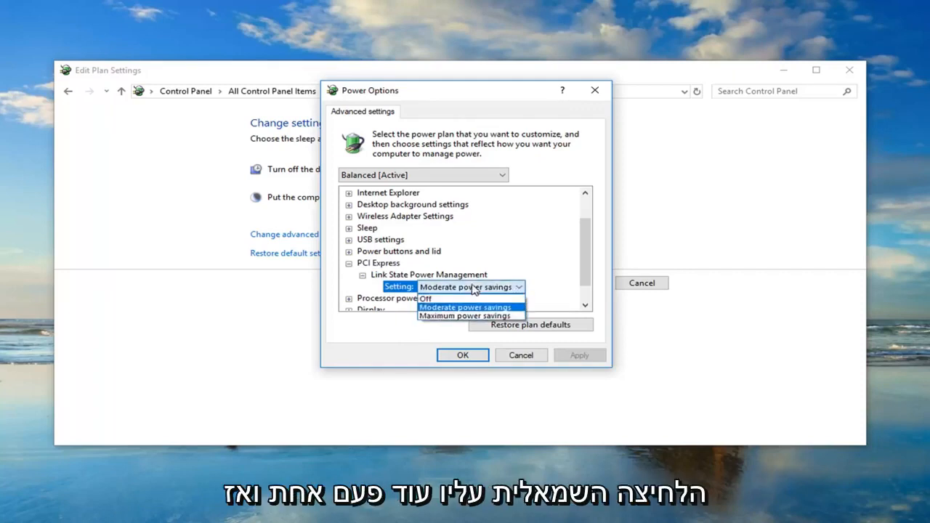
mouse_move(436, 299)
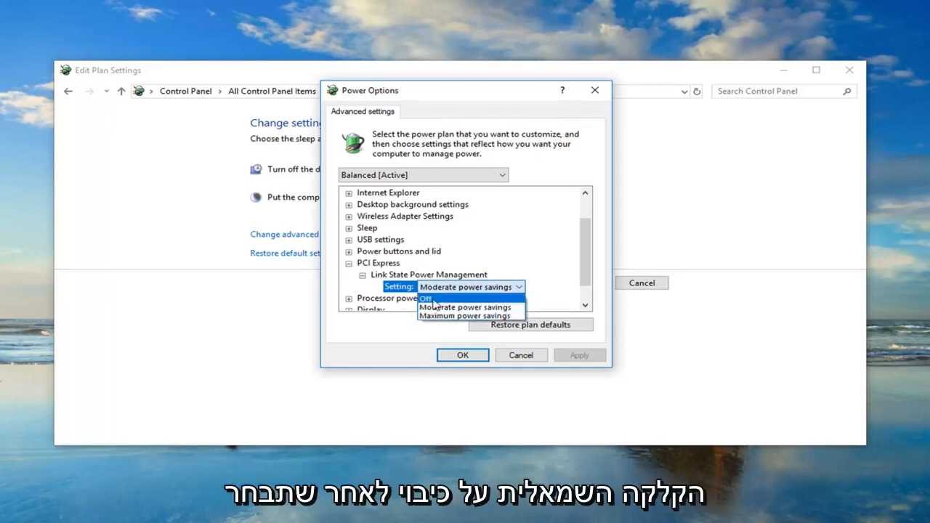
left_click(429, 298)
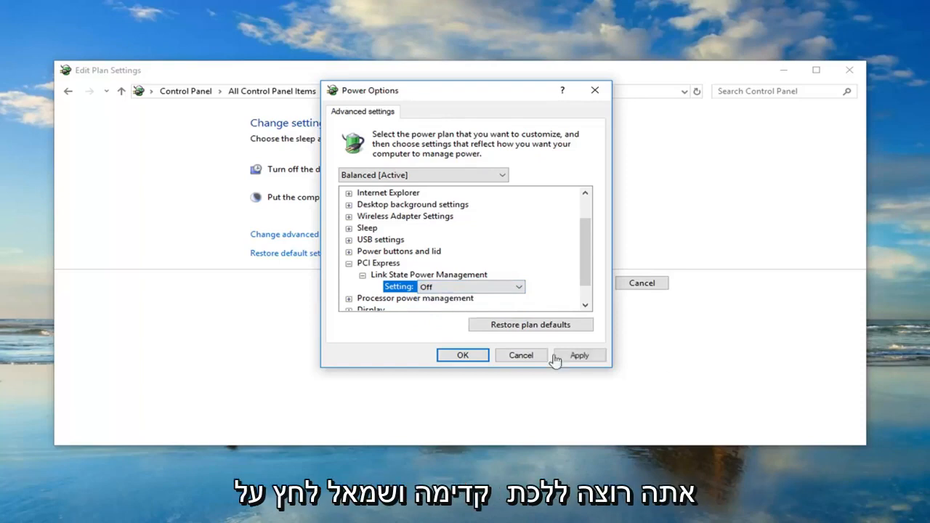
left_click(463, 355)
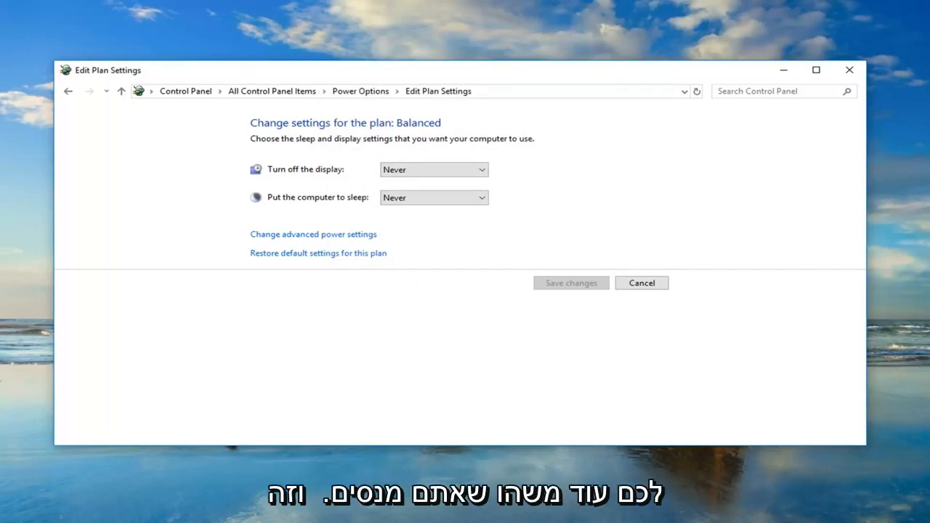
mouse_move(848, 67)
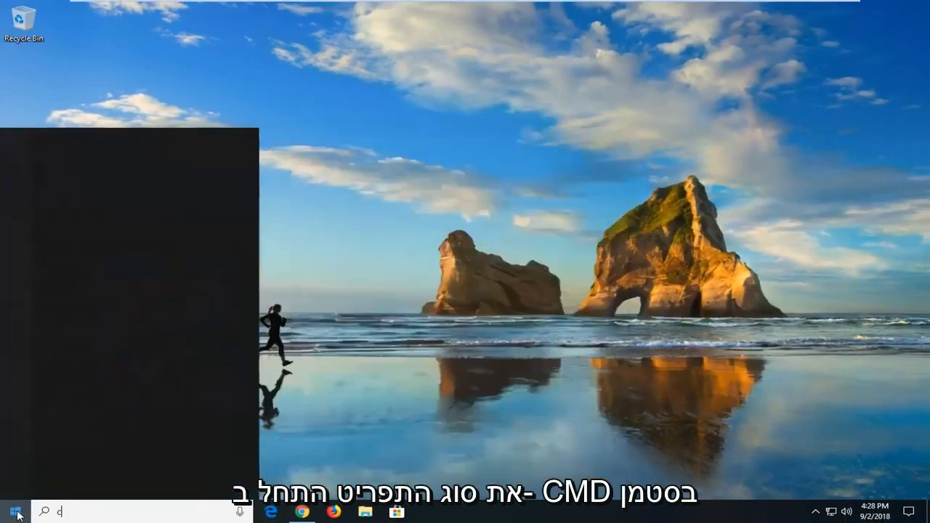
Search 'cmd' and run Command Prompt as administrator, approving the elevation prompt
type("cmd")
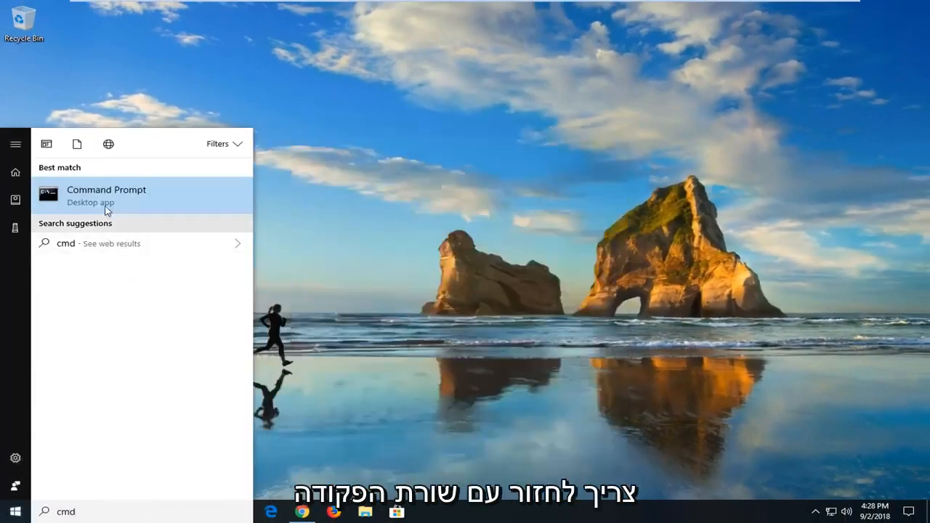
right_click(106, 195)
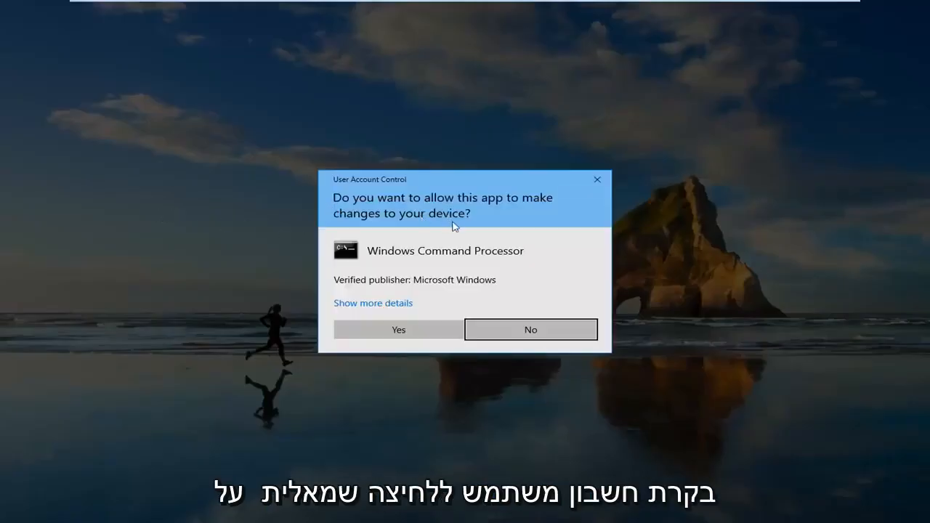
left_click(398, 329)
type("pow")
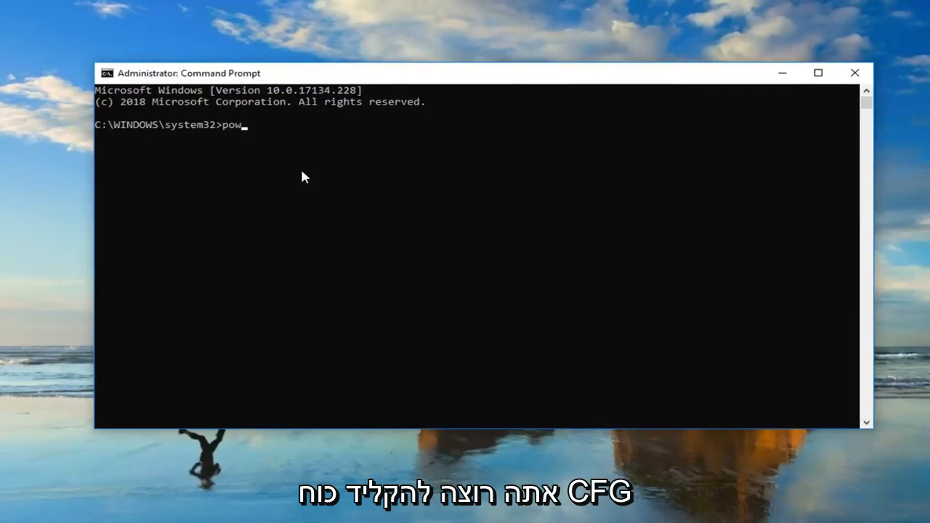
Finish typing 'powercfg -h off' at the administrator prompt
type("erc")
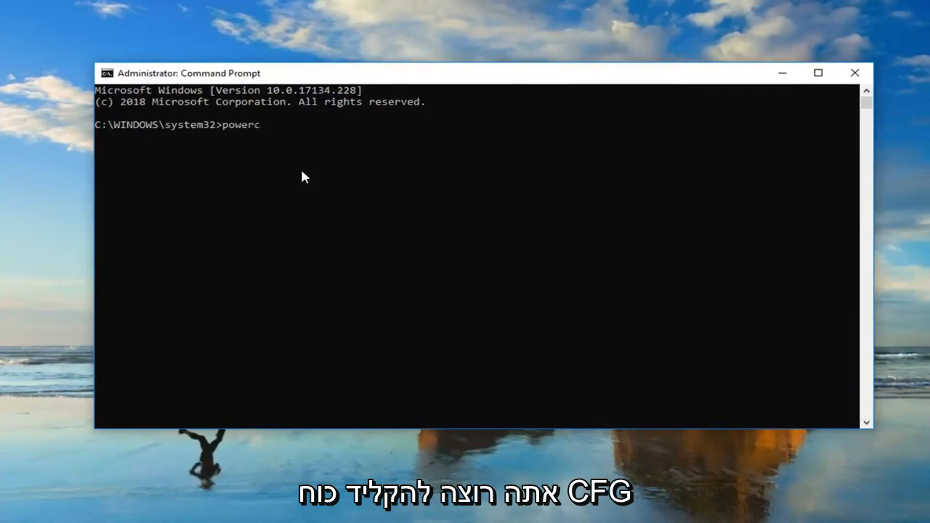
type("fg")
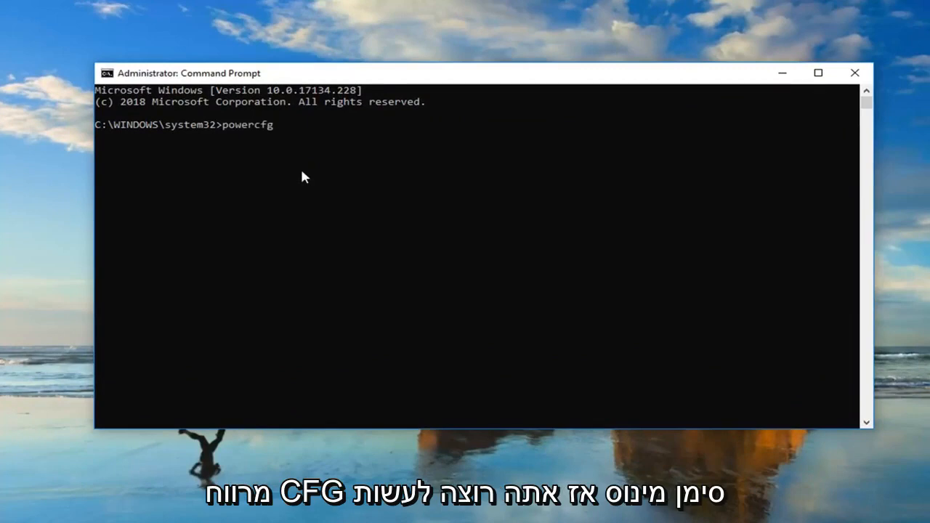
type("-")
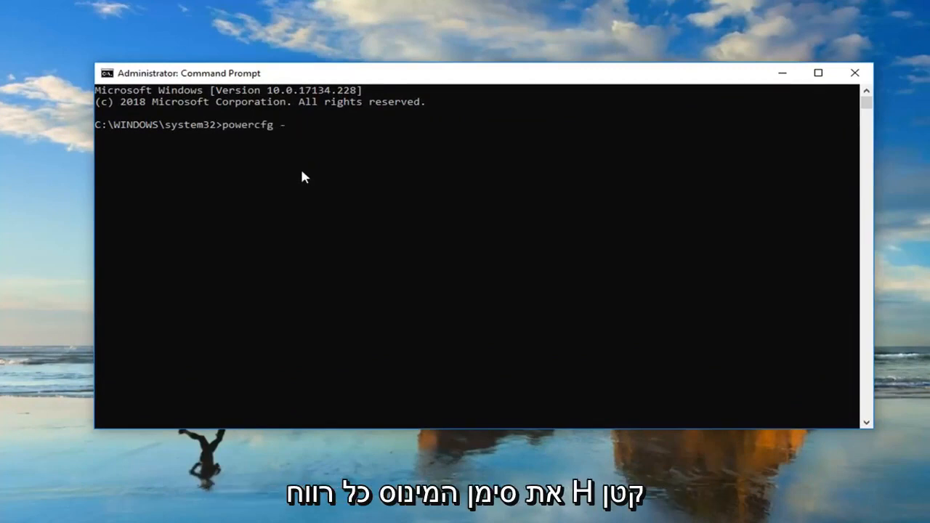
type("h")
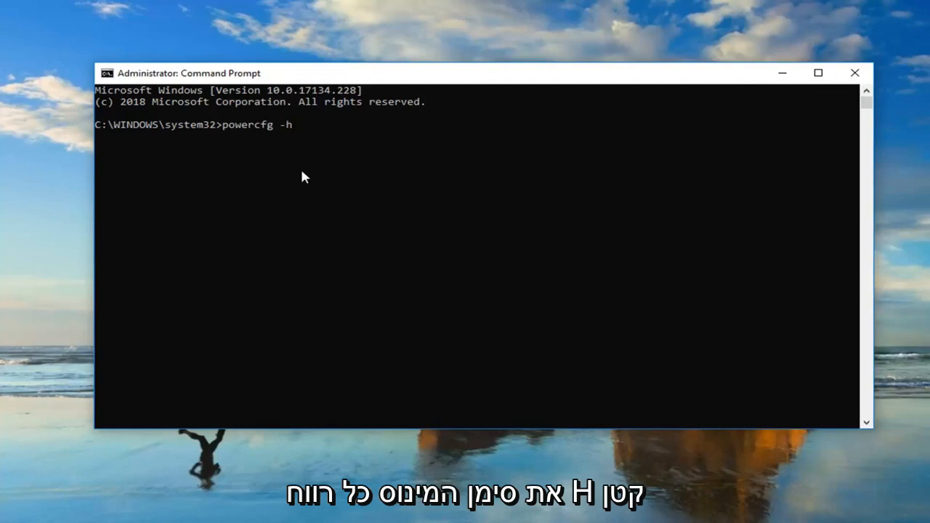
type("off")
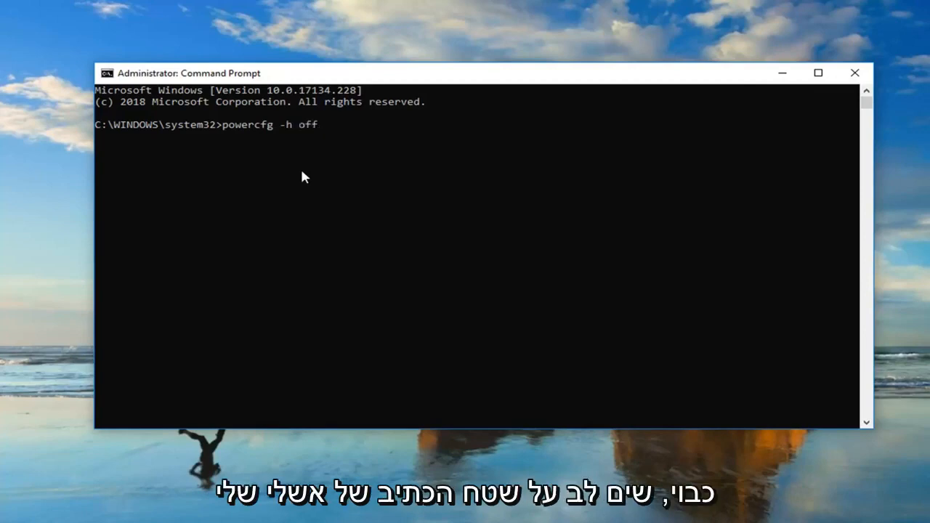
mouse_move(276, 137)
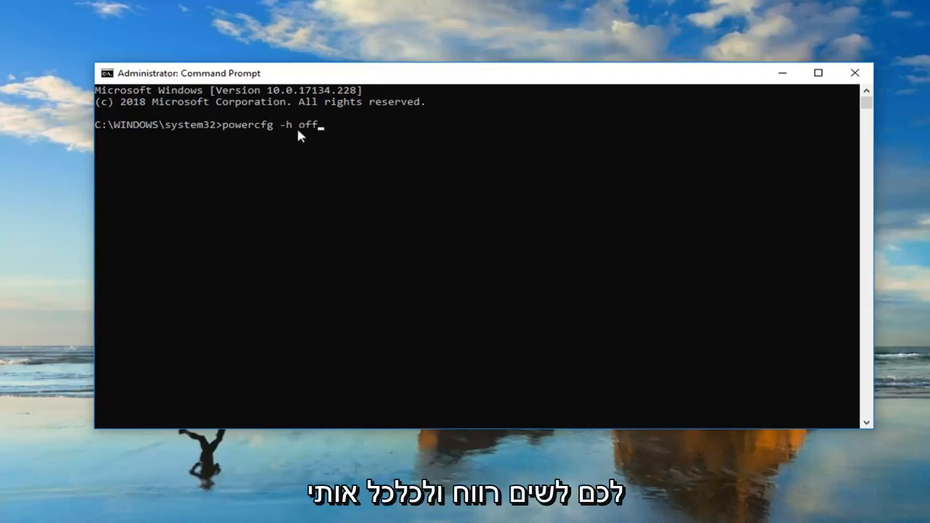
mouse_move(249, 142)
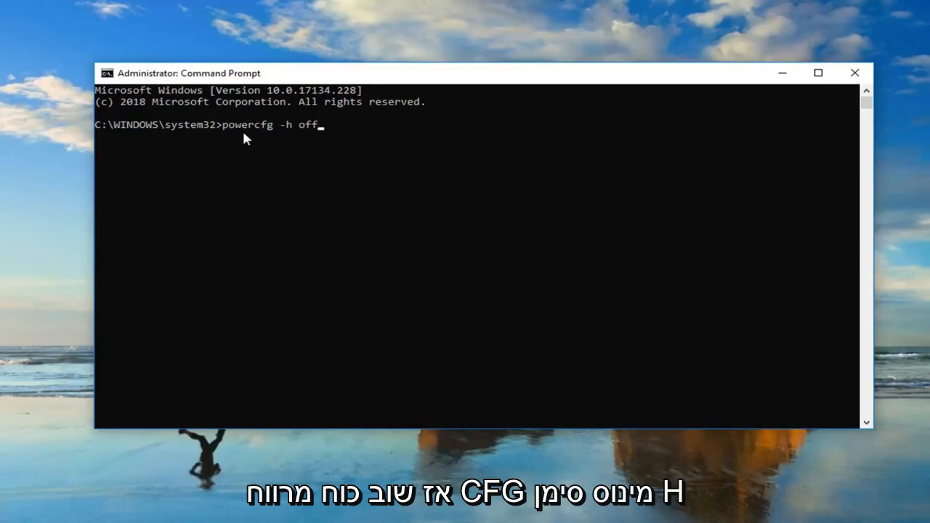
mouse_move(275, 142)
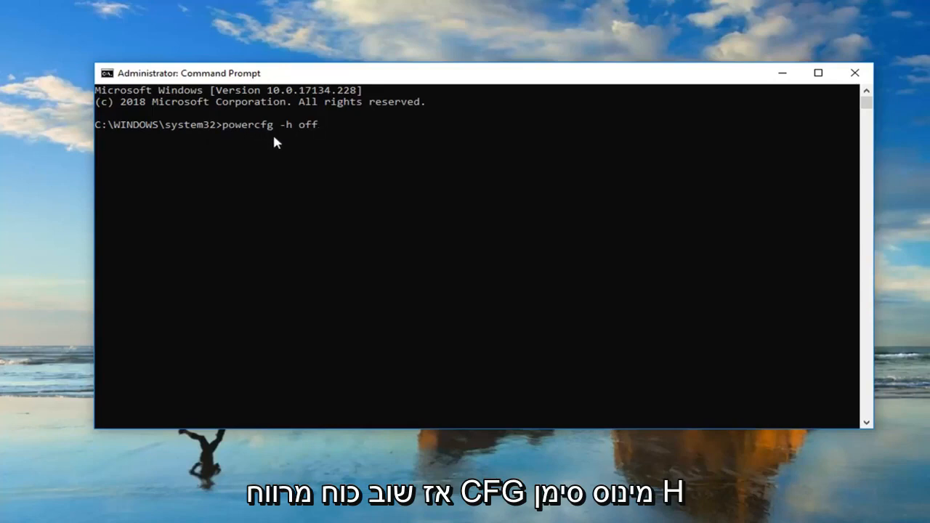
mouse_move(296, 130)
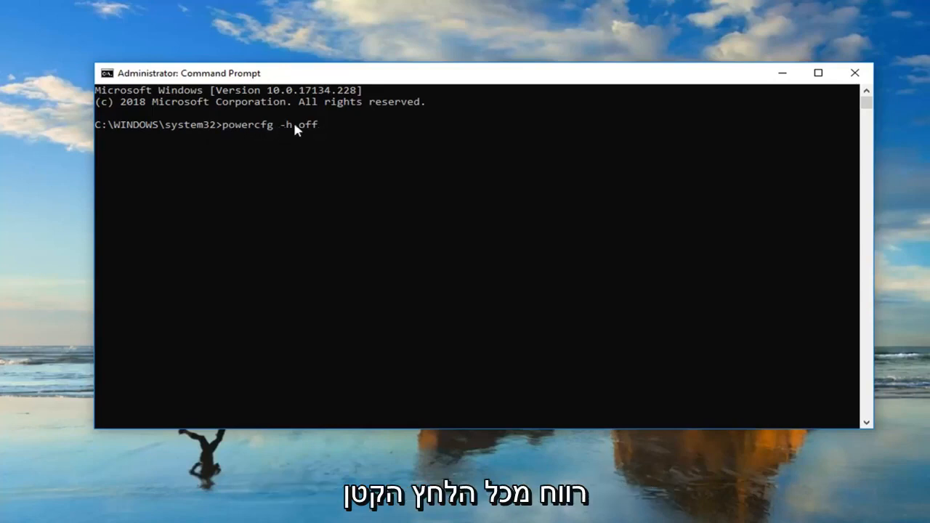
mouse_move(347, 187)
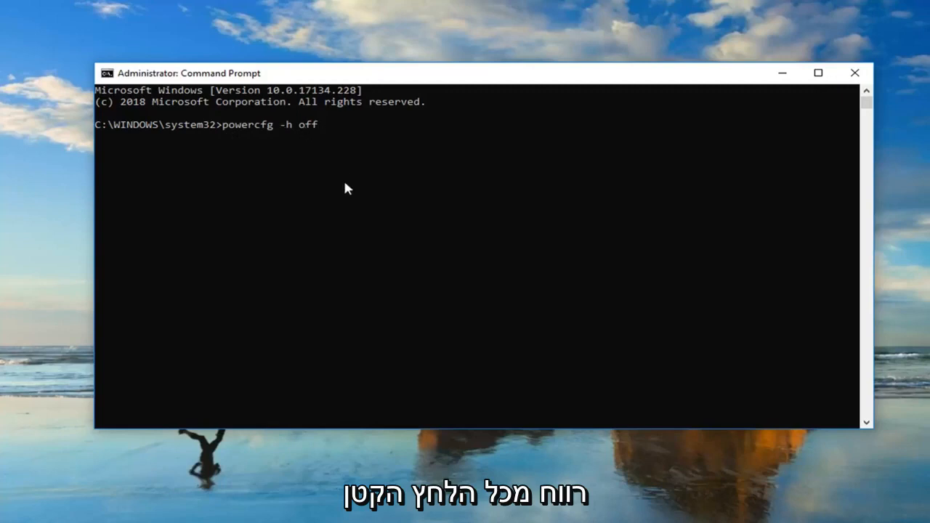
Run powercfg -h off to disable hibernation, then close Command Prompt
key("Enter")
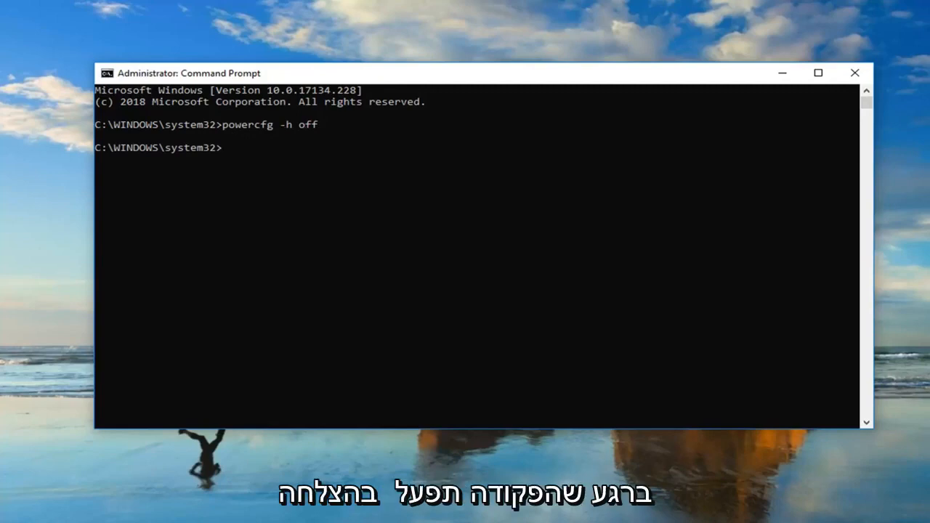
mouse_move(859, 64)
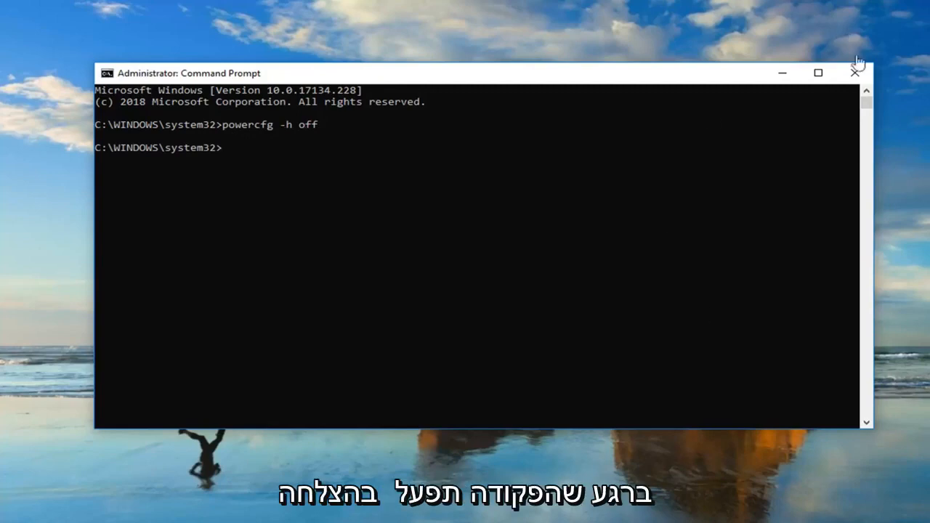
left_click(852, 72)
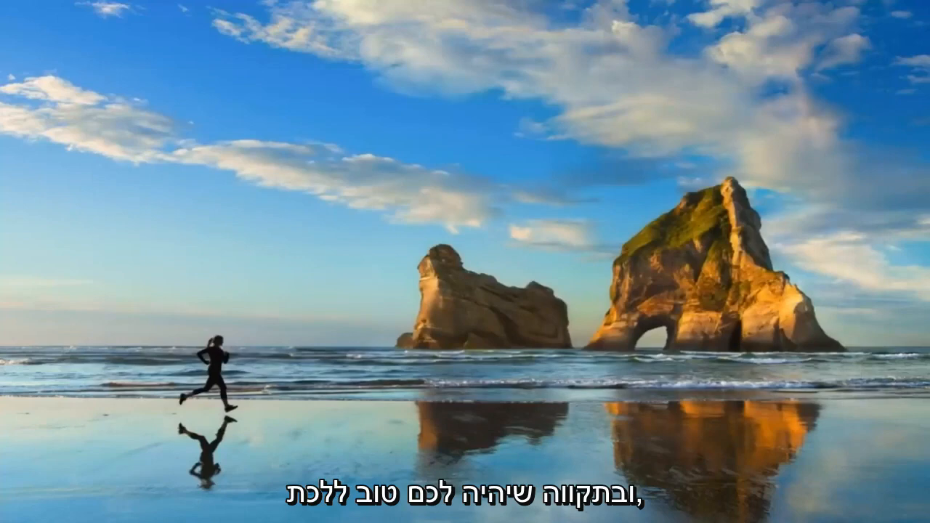